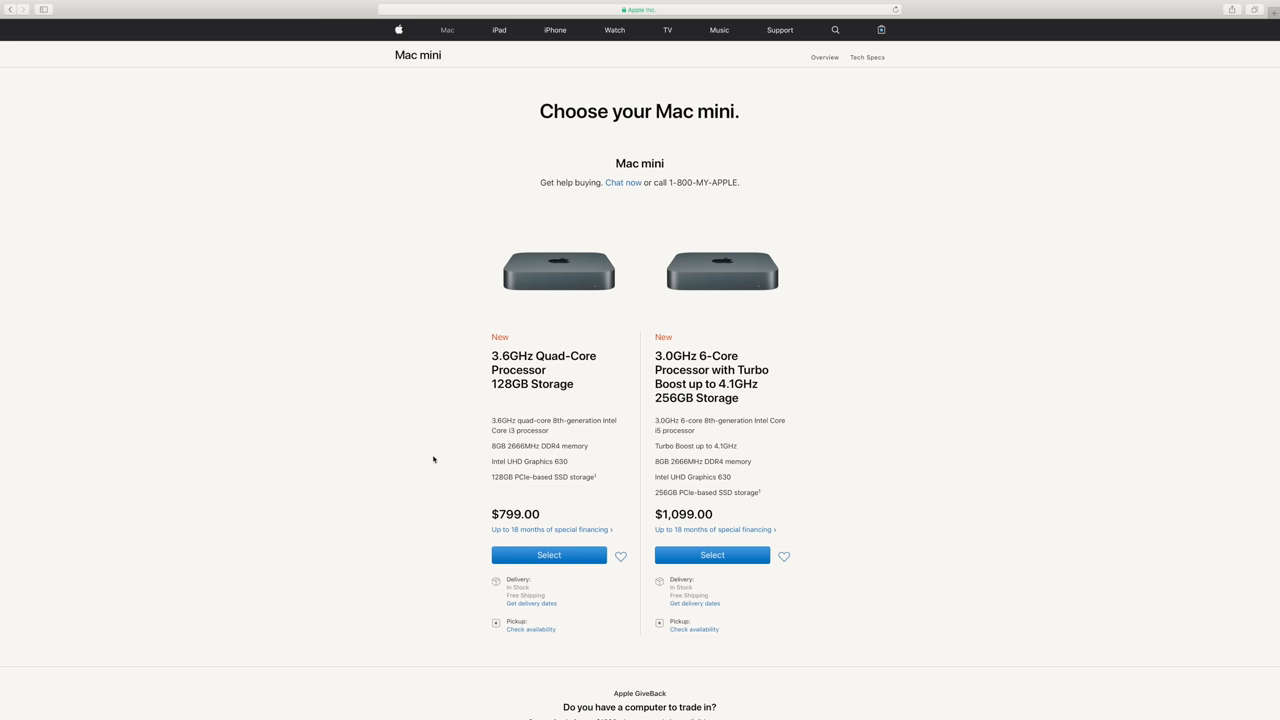
Select the $799 3.6GHz quad-core Mac mini with 128GB storage for customization.
click(548, 555)
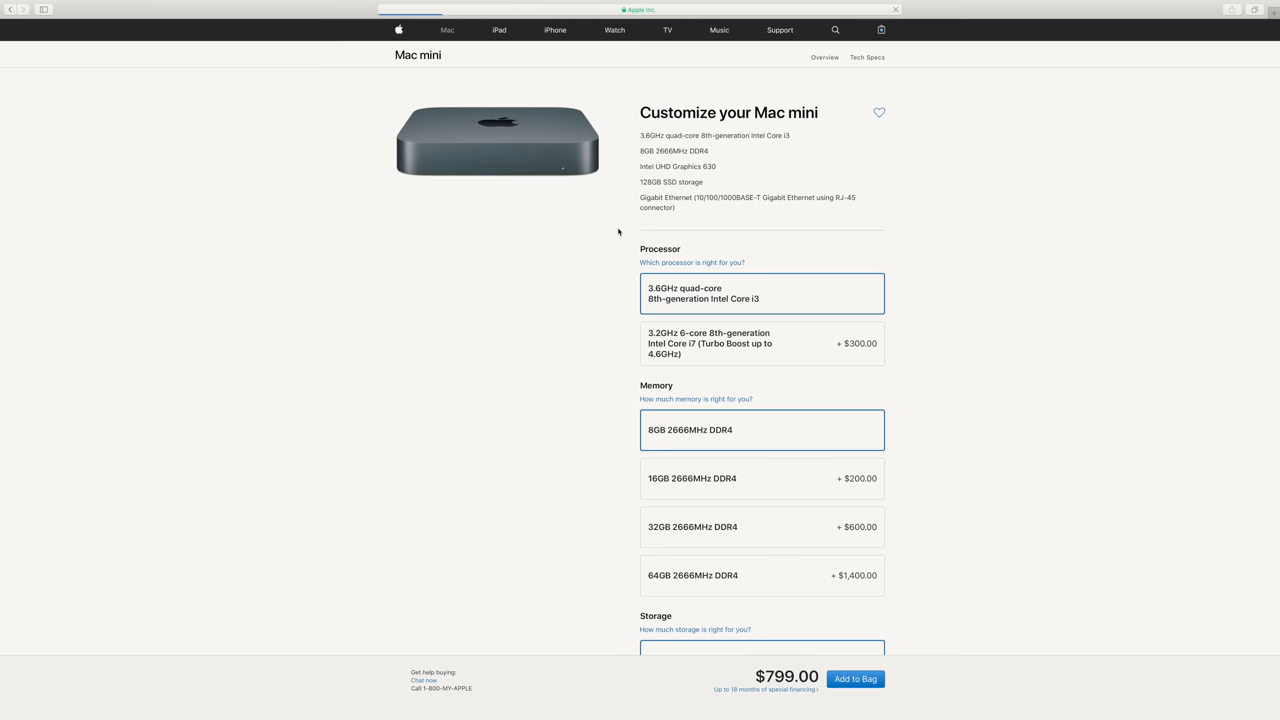